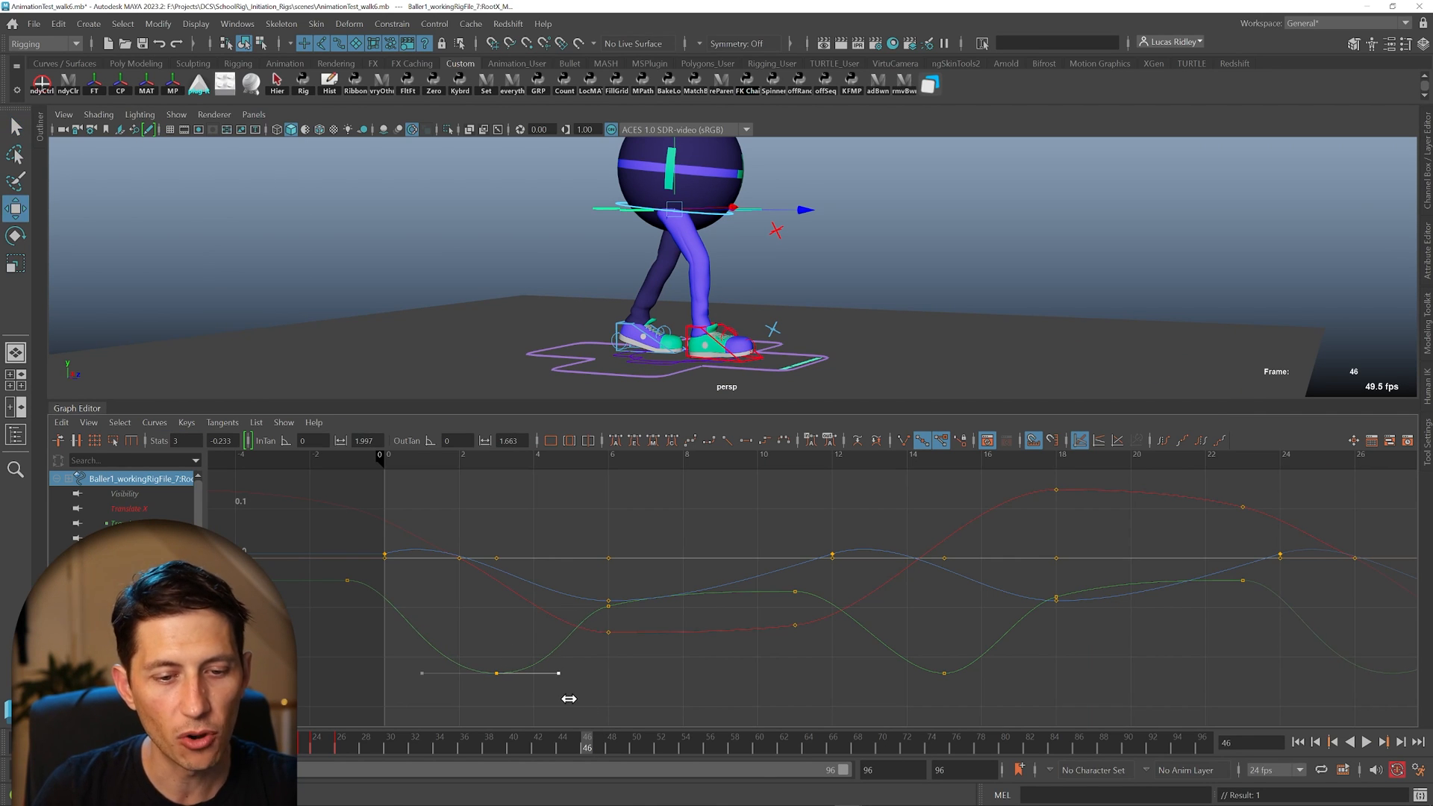
Shorten, then lengthen the green curve's low-key out-tangent handle, ending at weight 1
left_click_drag(558, 674, 535, 674)
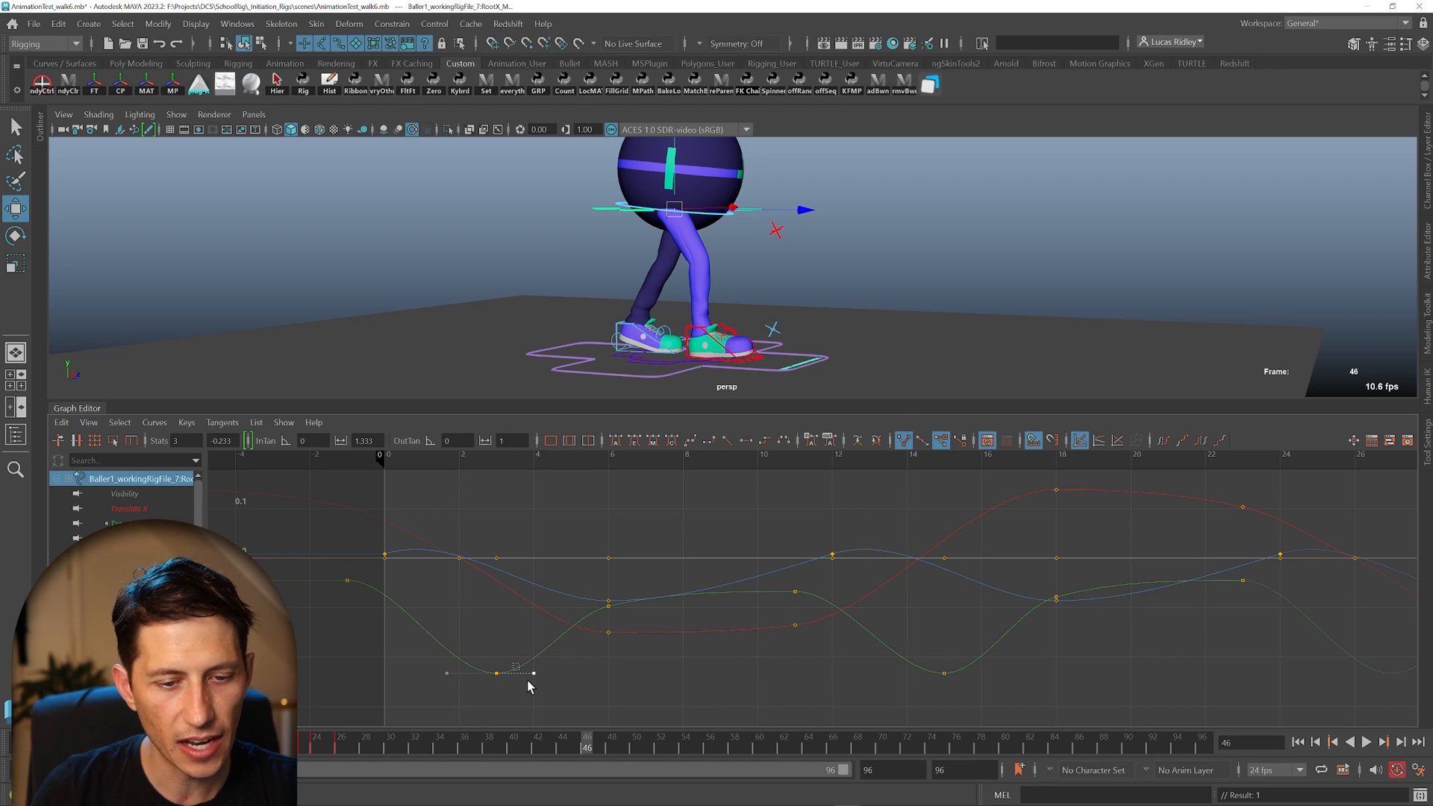
left_click_drag(521, 673, 559, 673)
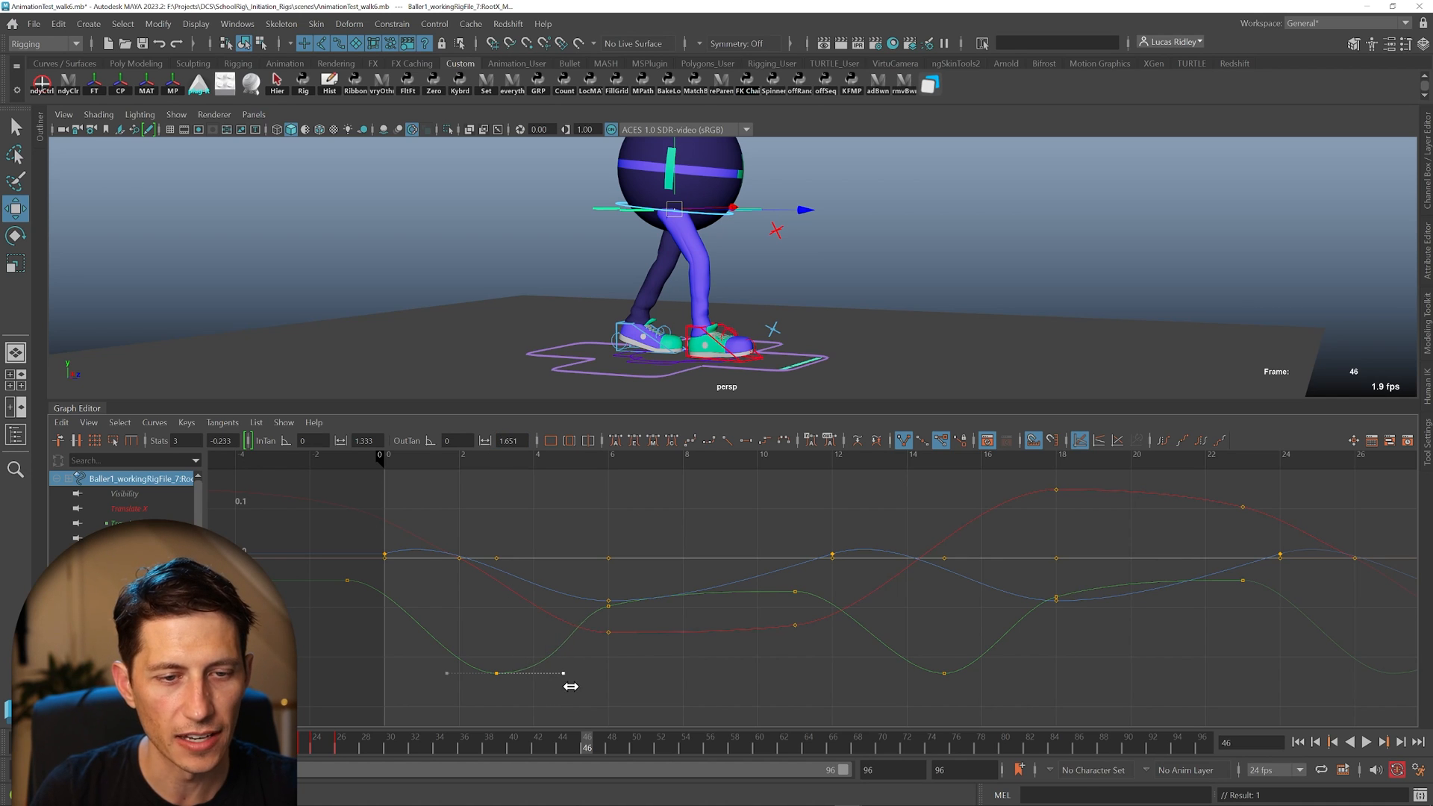
left_click_drag(565, 673, 501, 673)
type("1")
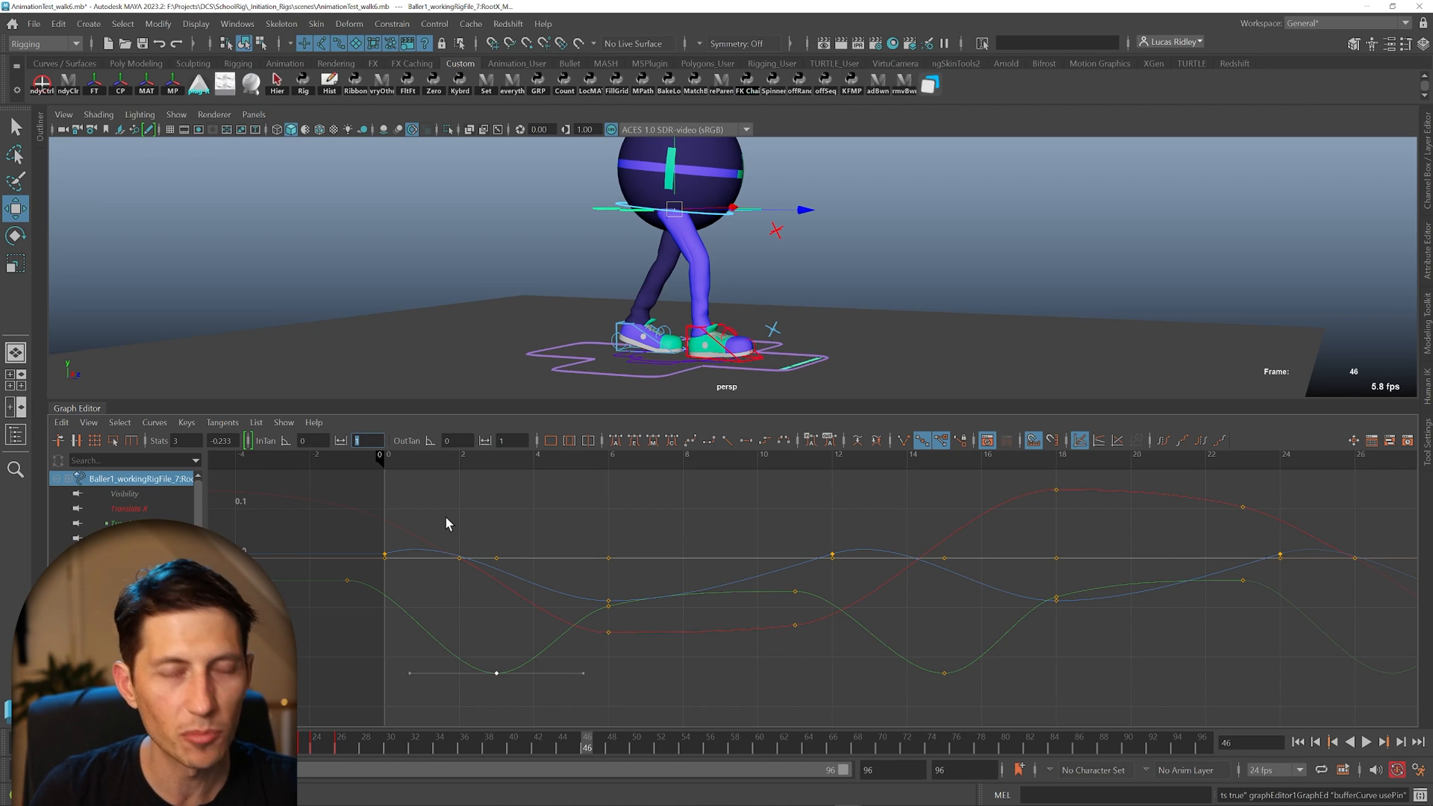
mouse_move(474, 681)
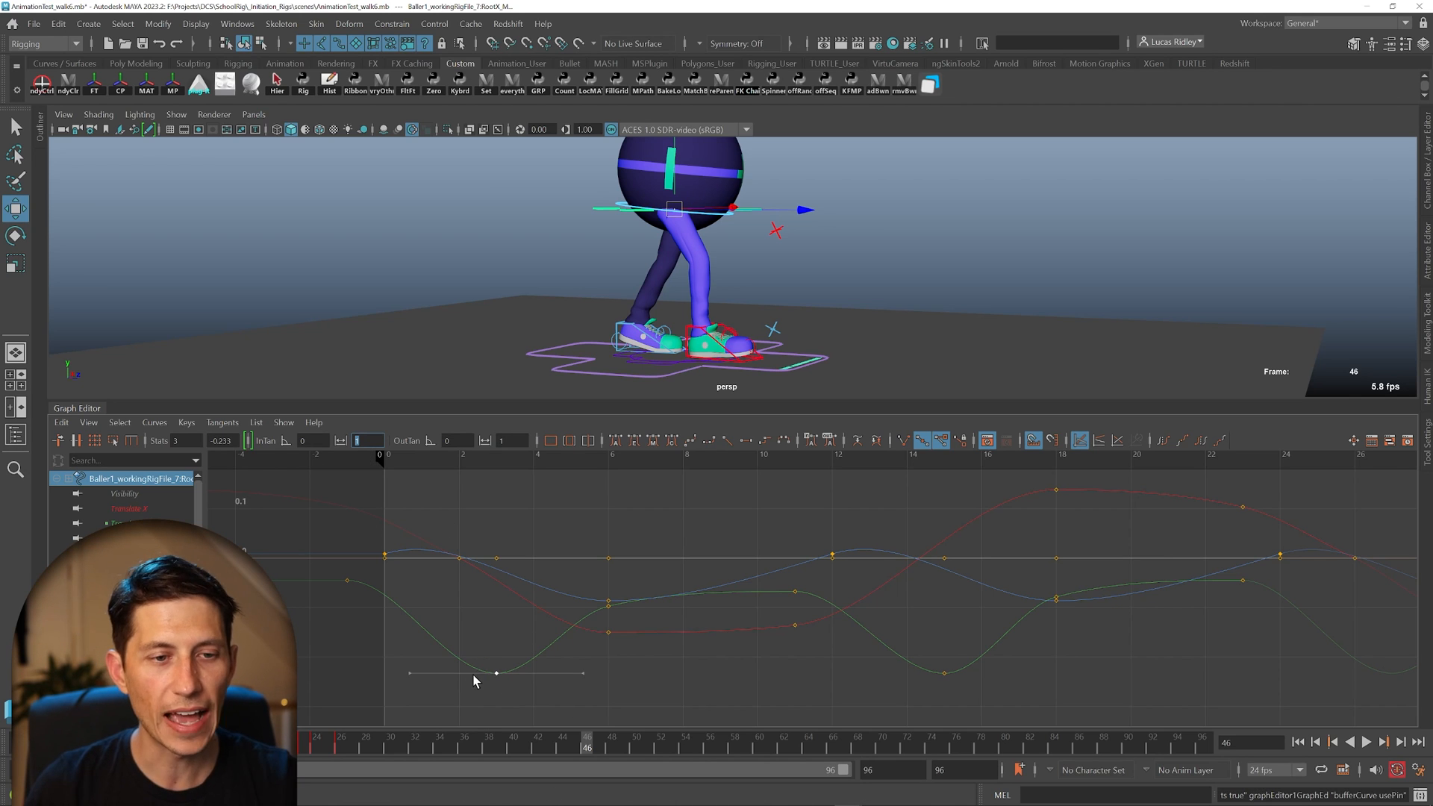
mouse_move(416, 677)
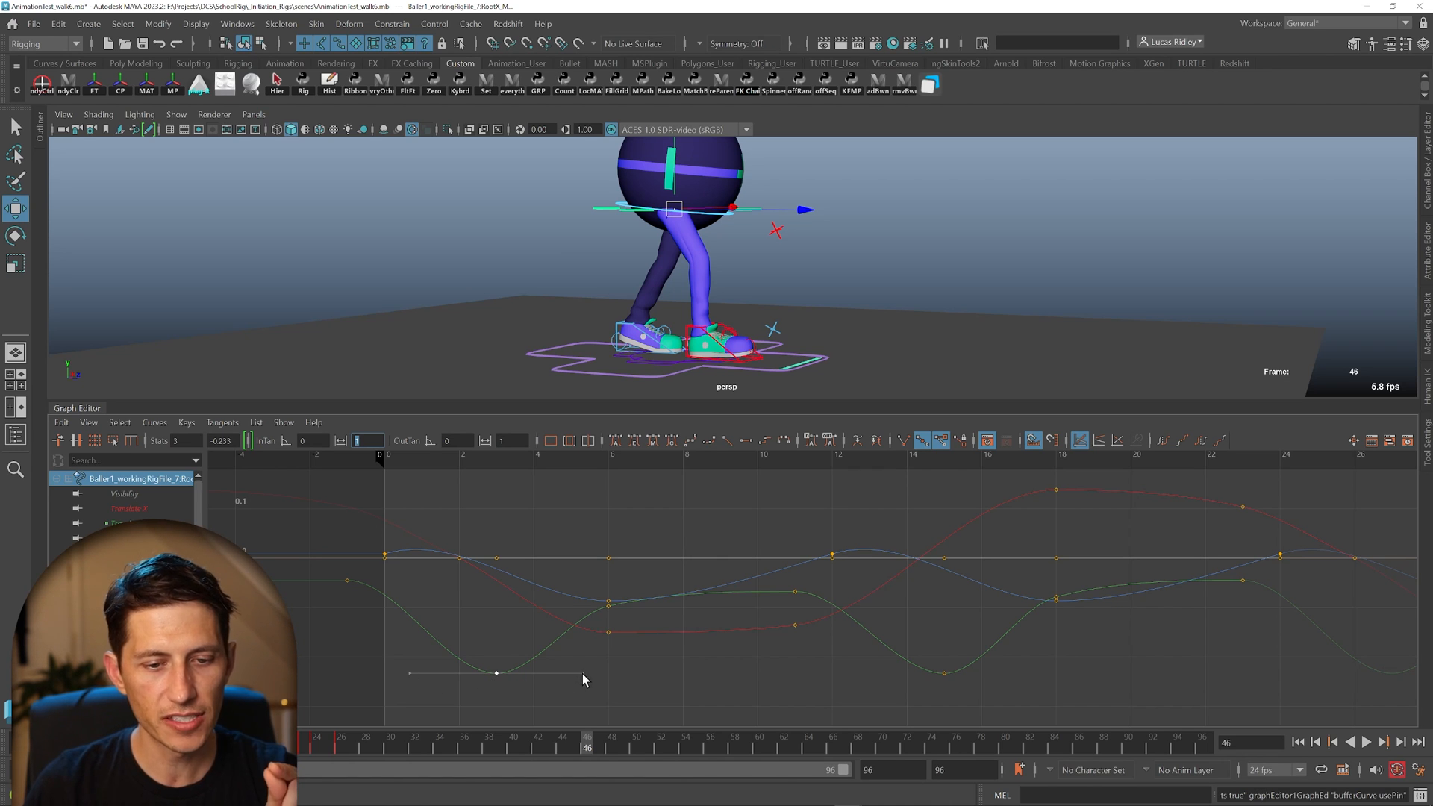
mouse_move(542, 684)
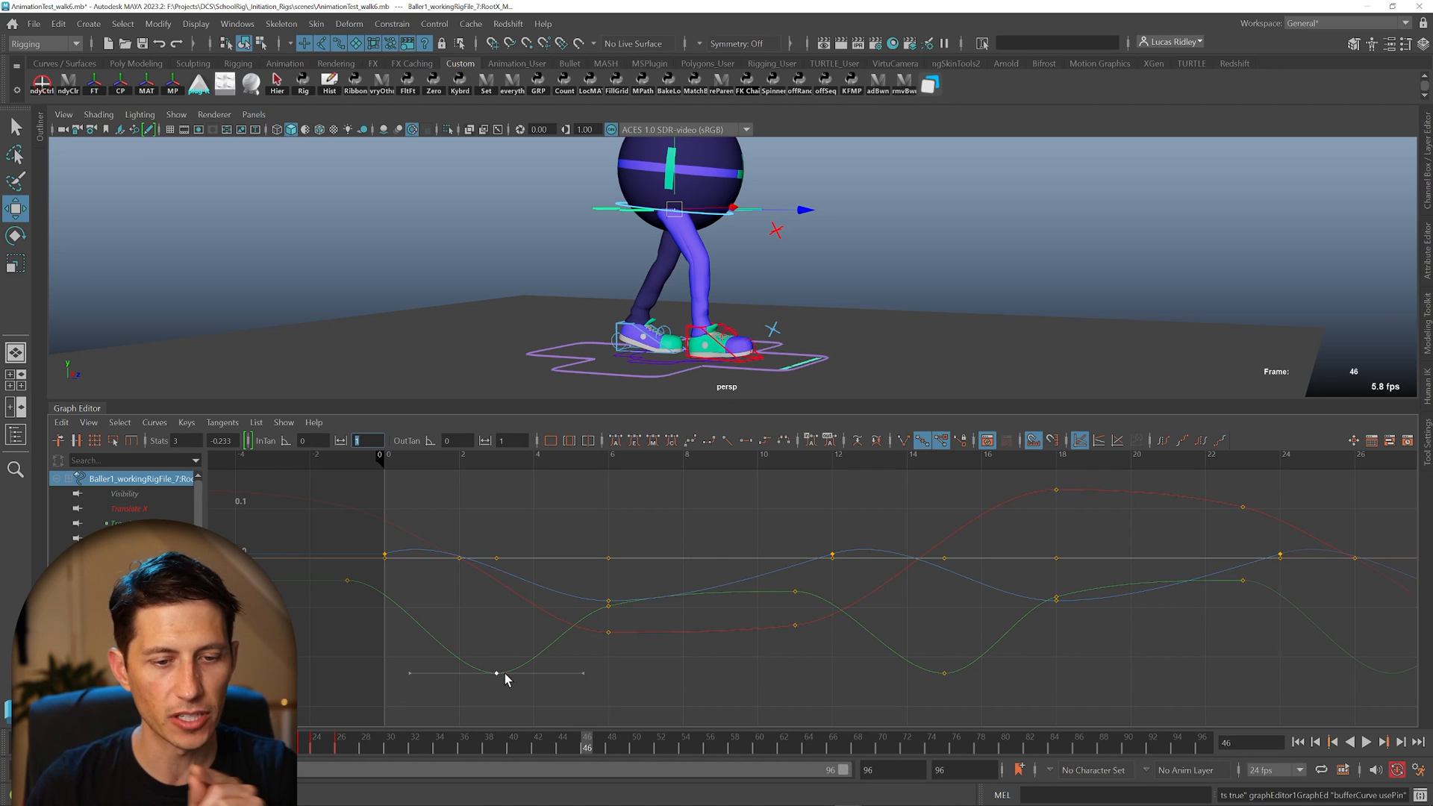
mouse_move(154, 422)
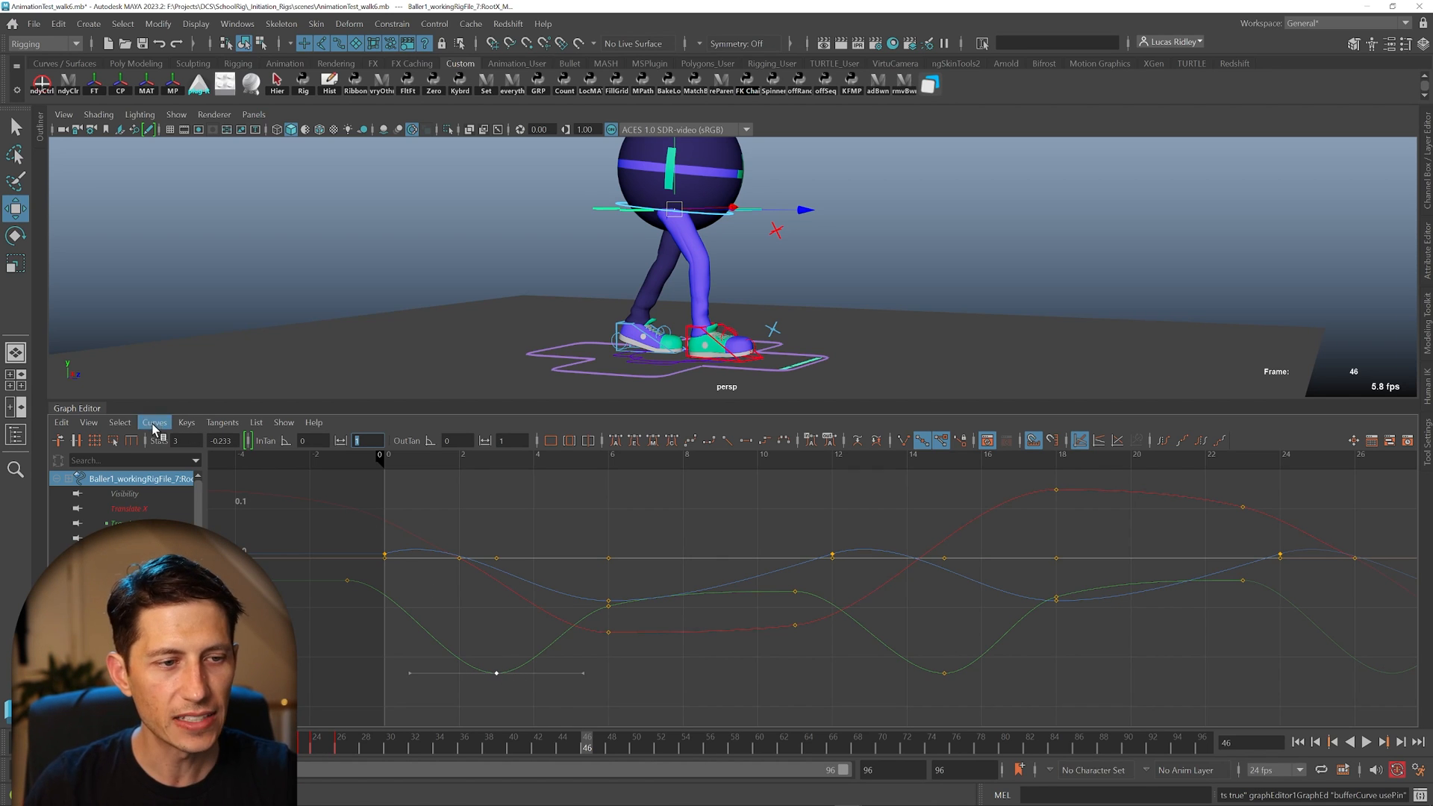
Turn on Weighted Tangents for the animation curves from the Curves menu
left_click(154, 422)
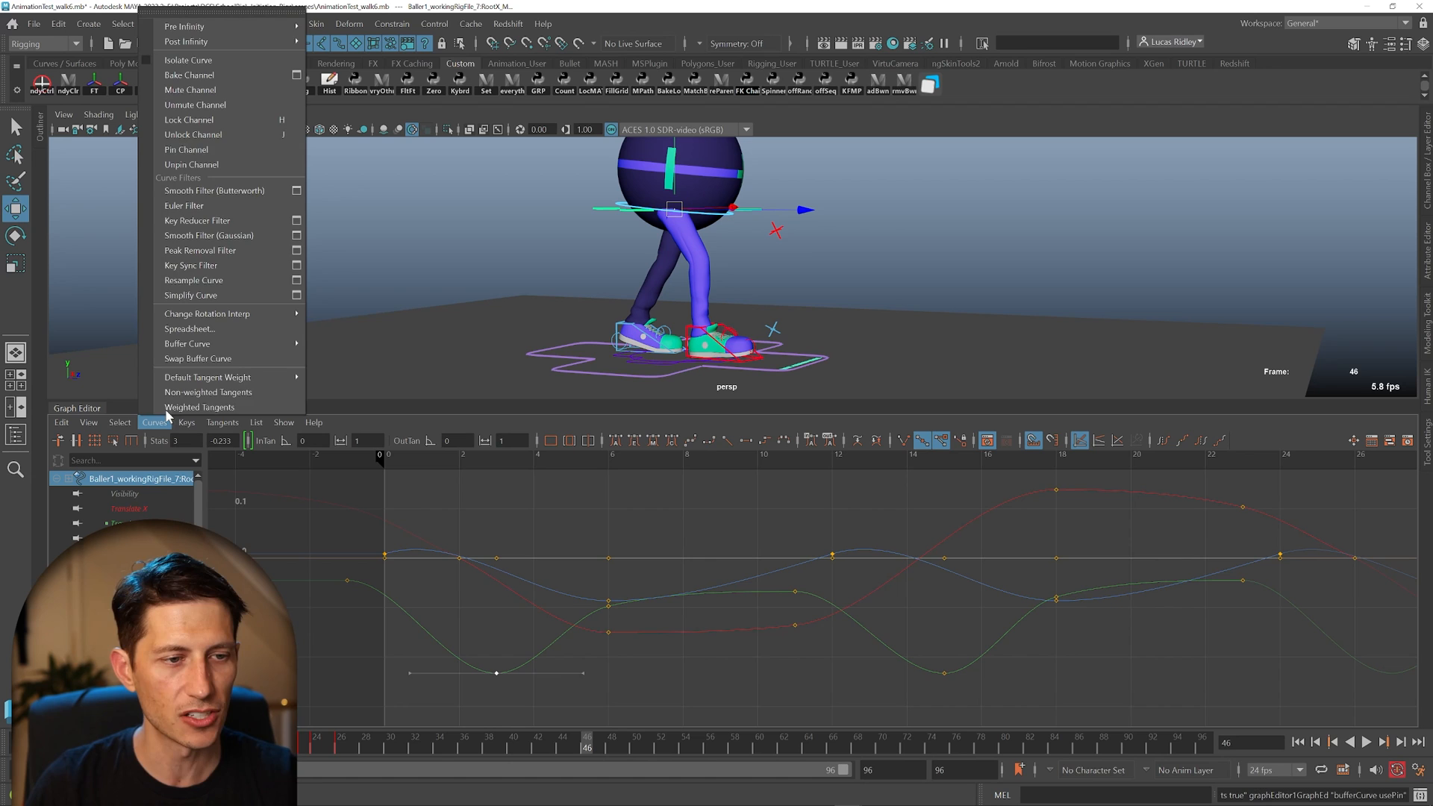
left_click(200, 407)
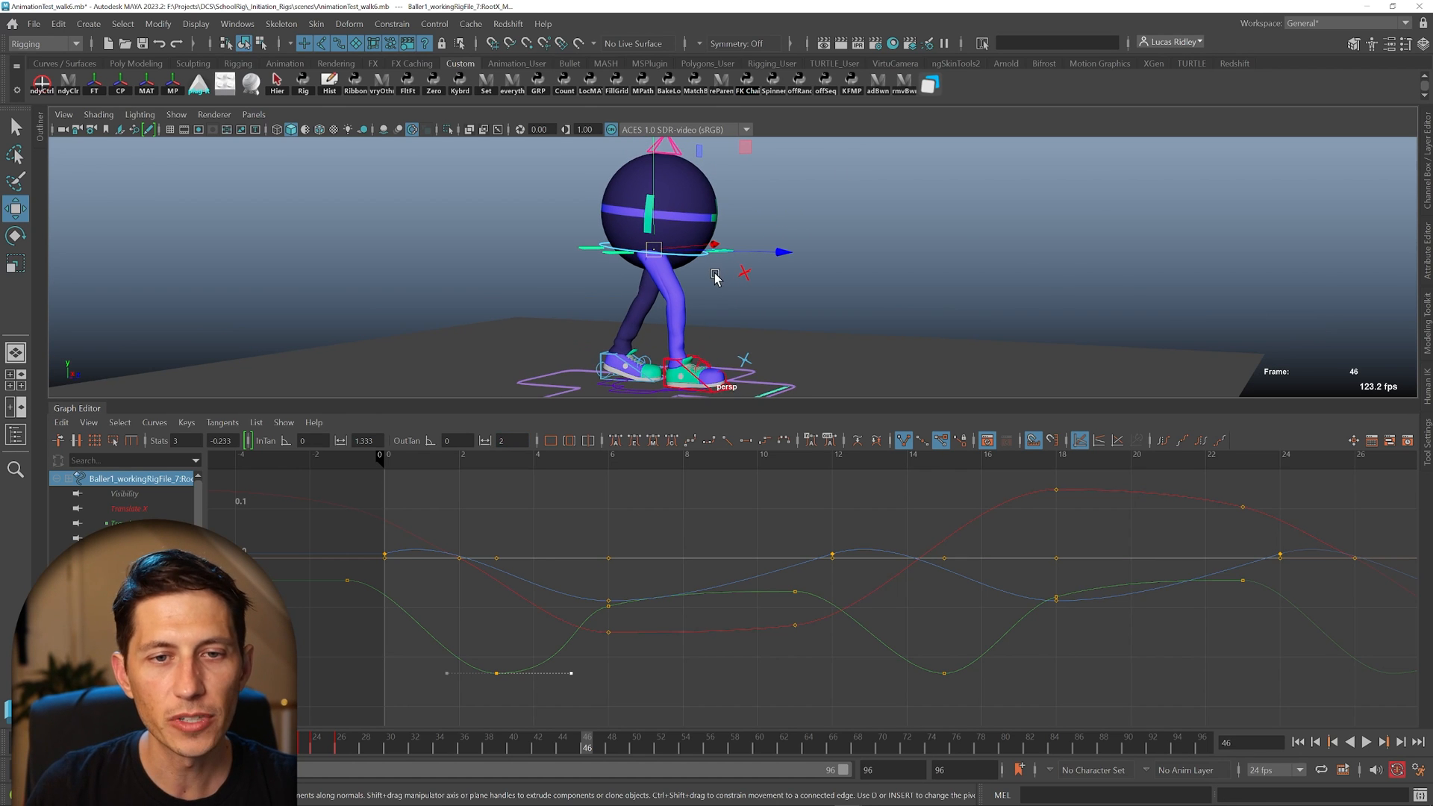
Select the later low key on the green translate curve
left_click(1388, 741)
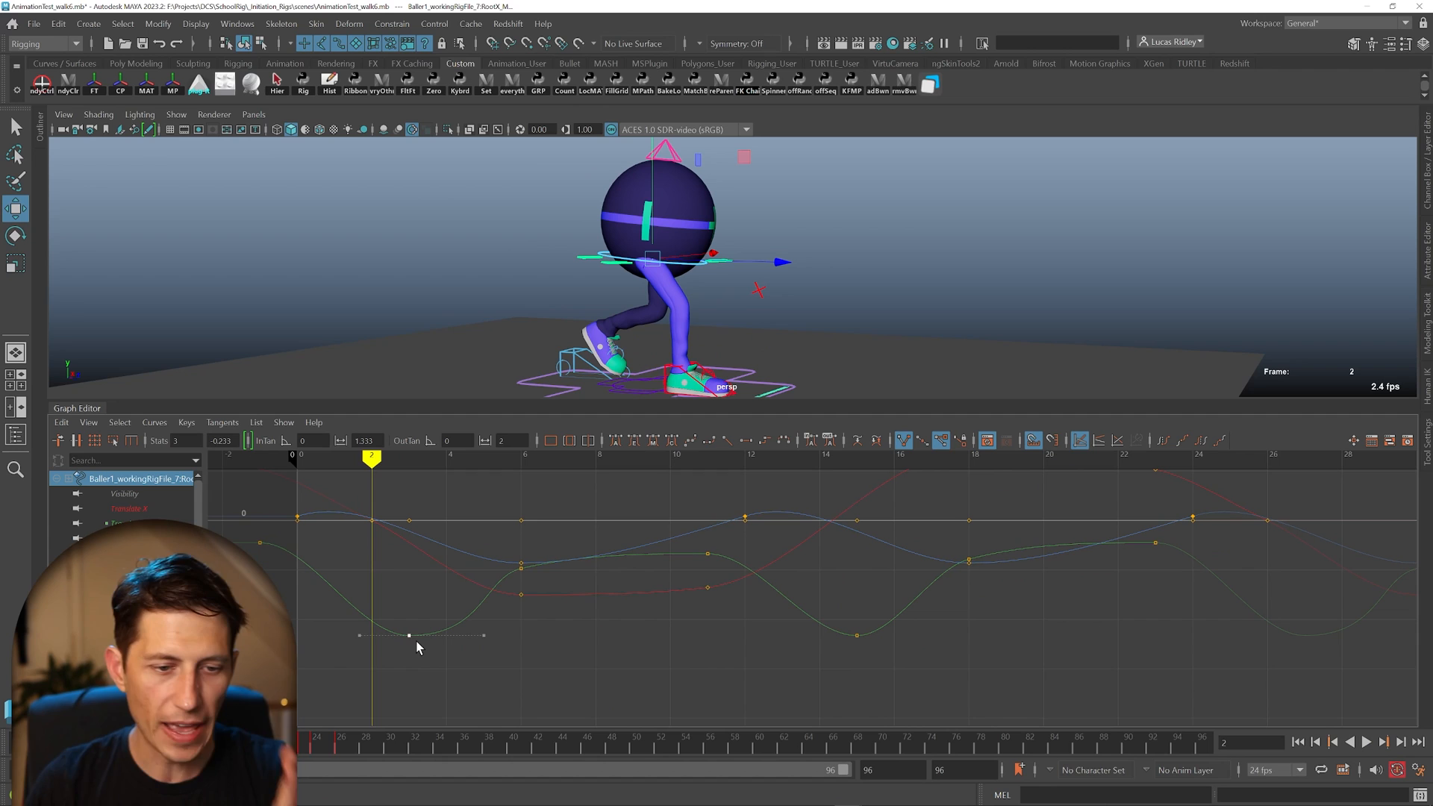
mouse_move(496, 640)
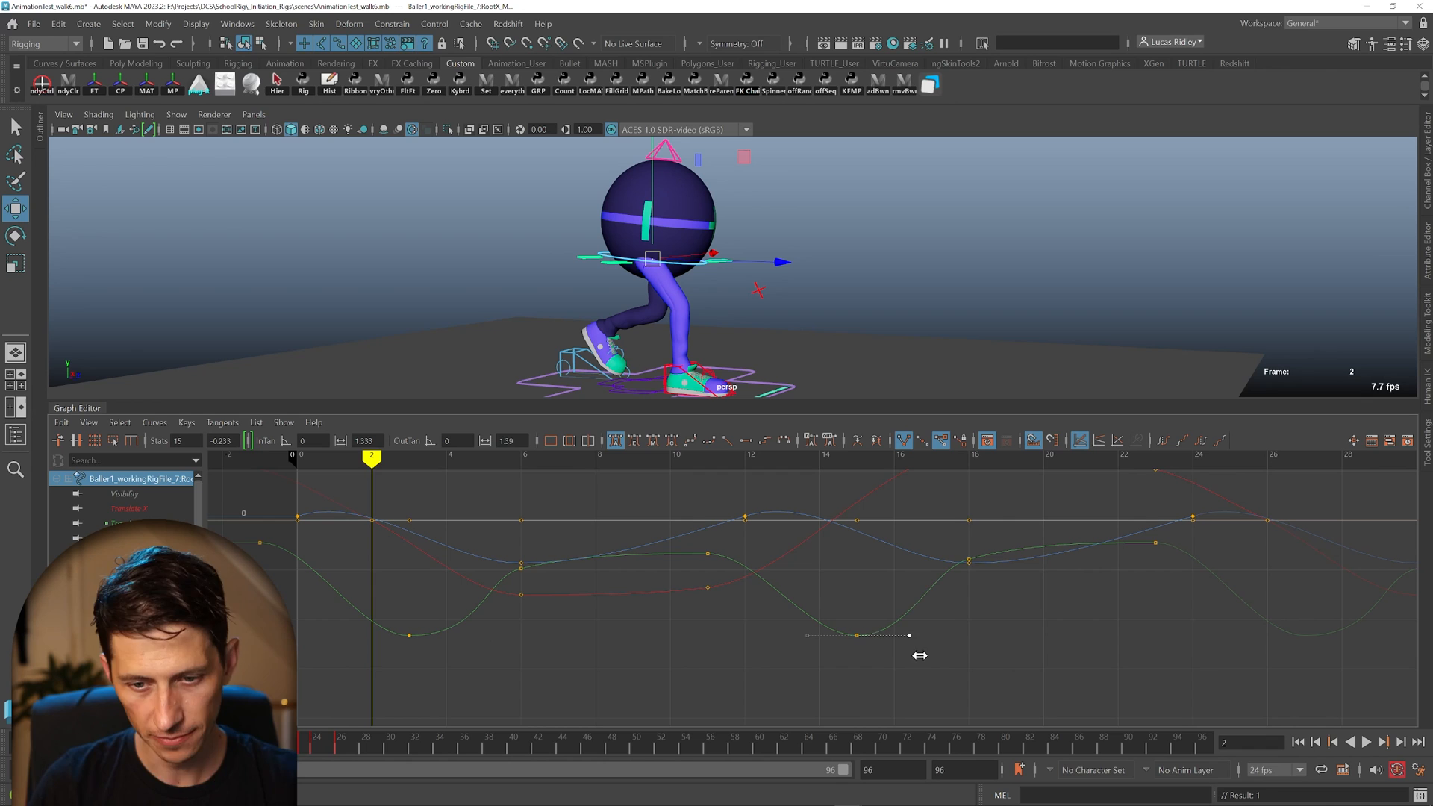
Lengthen the later low key's outgoing handle to an out weight of about 2.3
left_click_drag(909, 636, 956, 635)
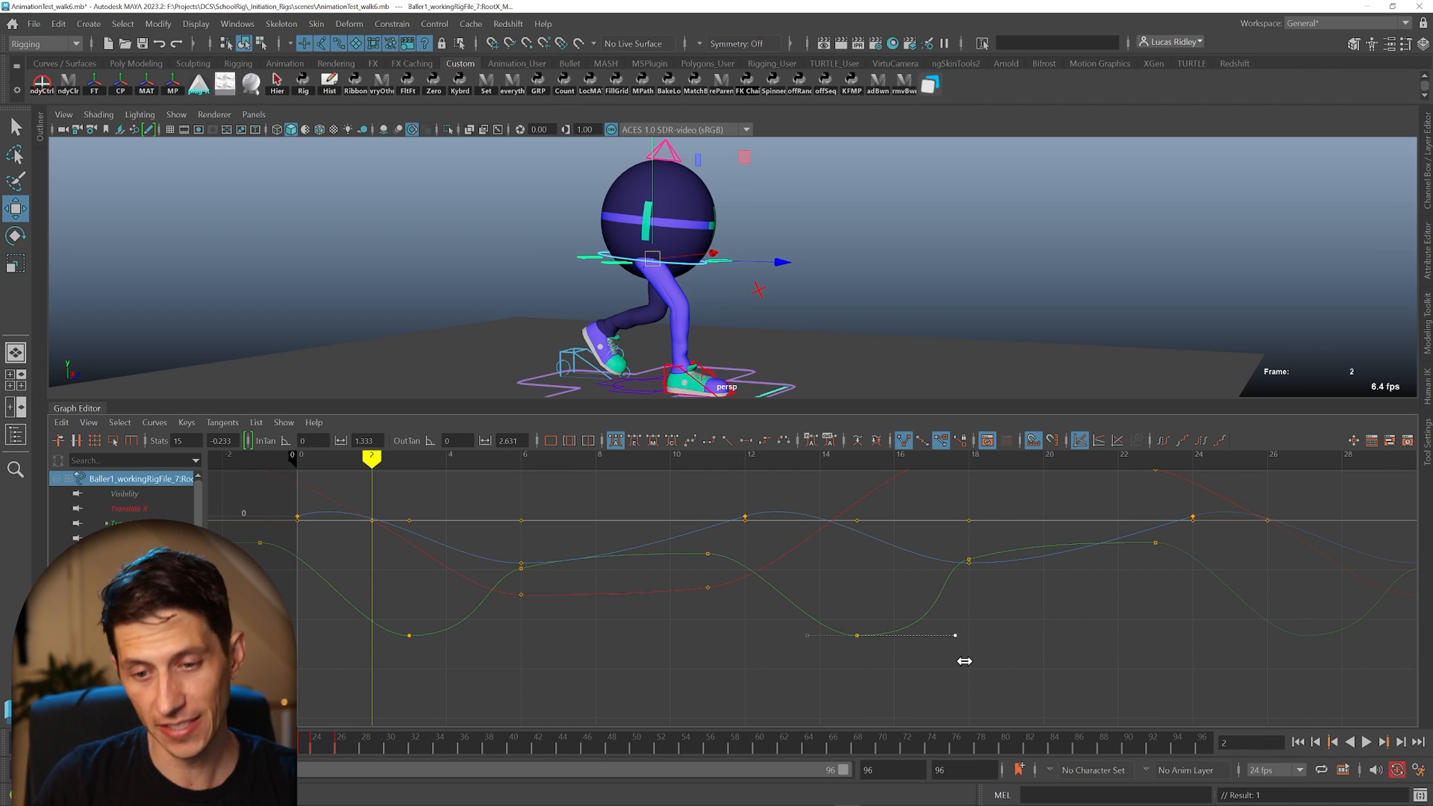
left_click_drag(956, 634, 910, 634)
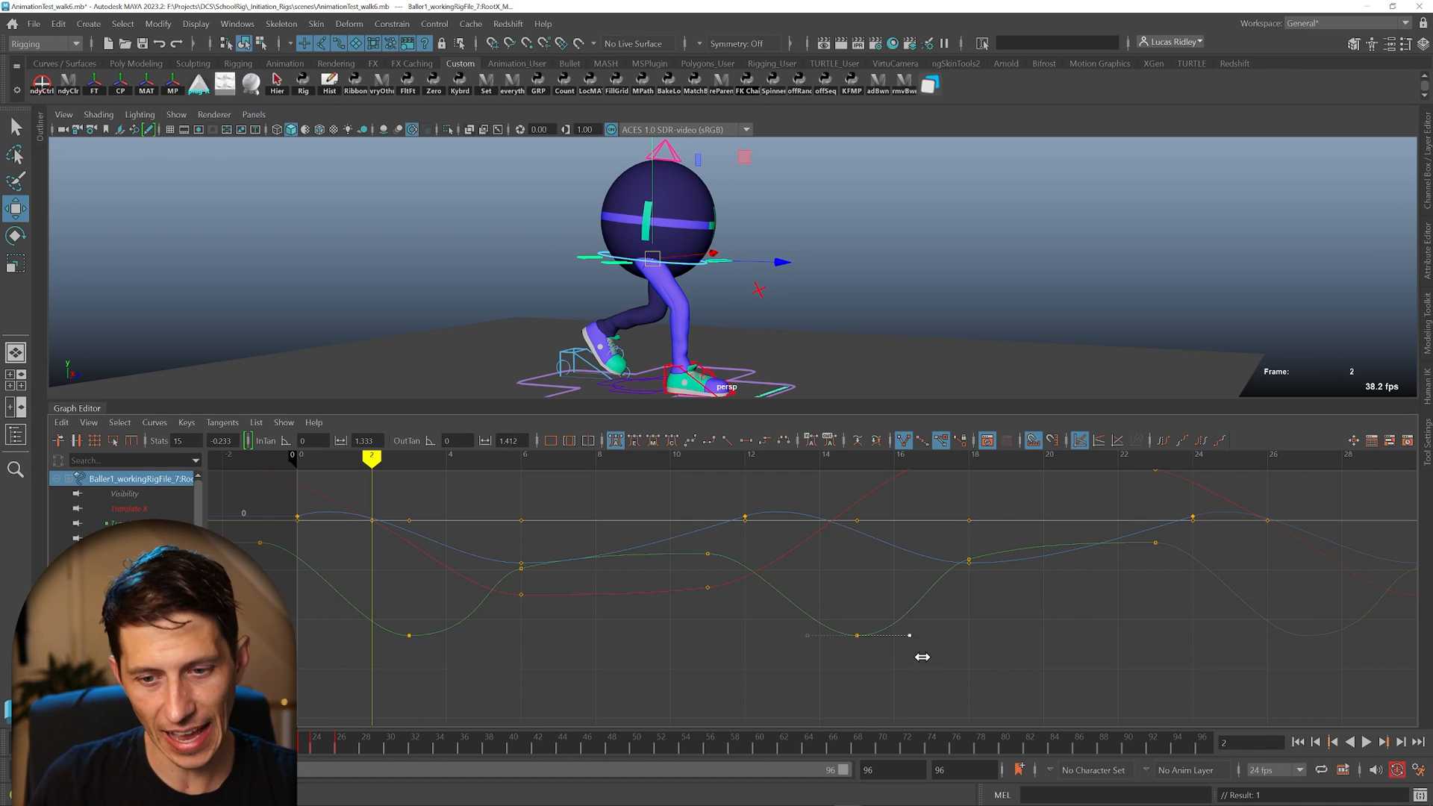
left_click_drag(909, 635, 944, 635)
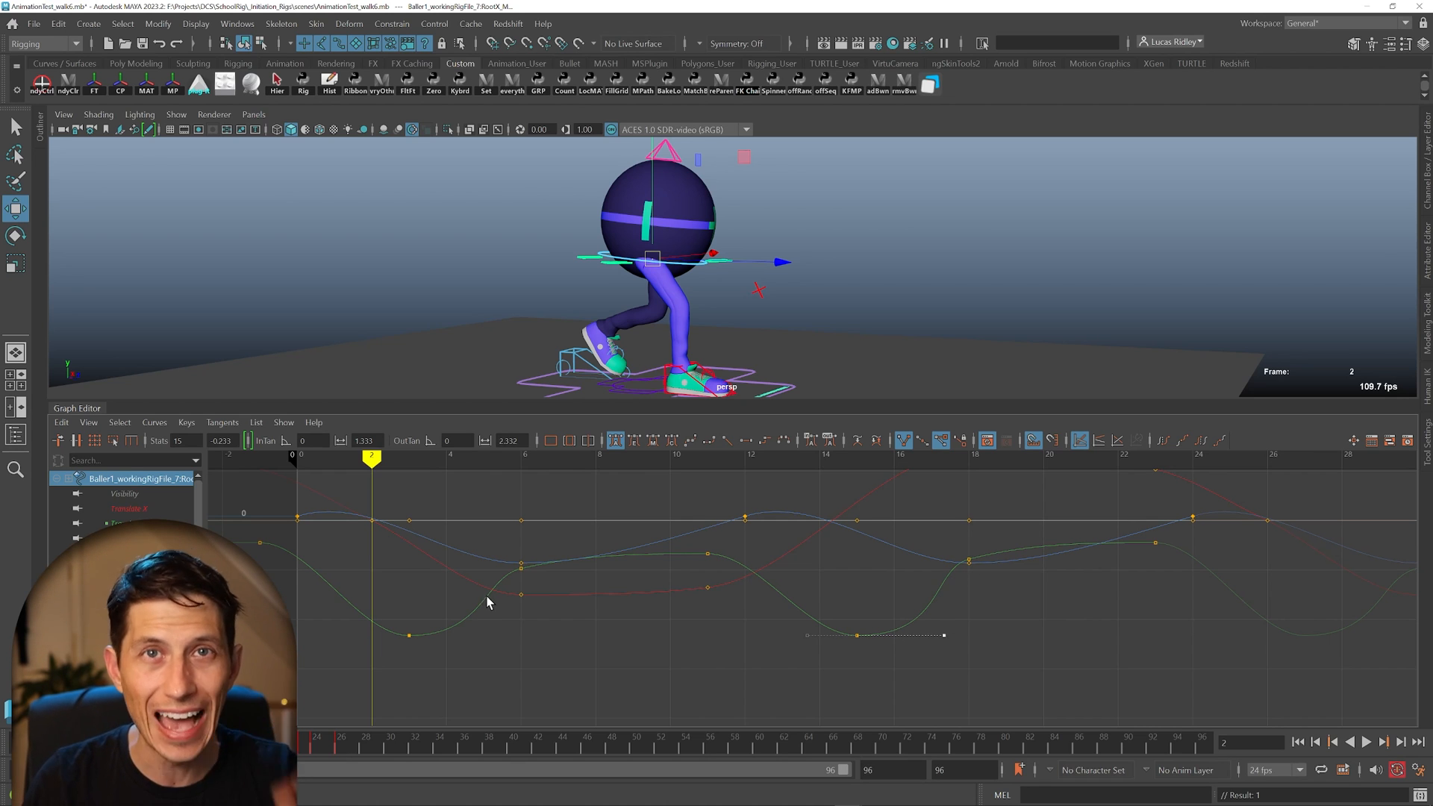
mouse_move(574, 599)
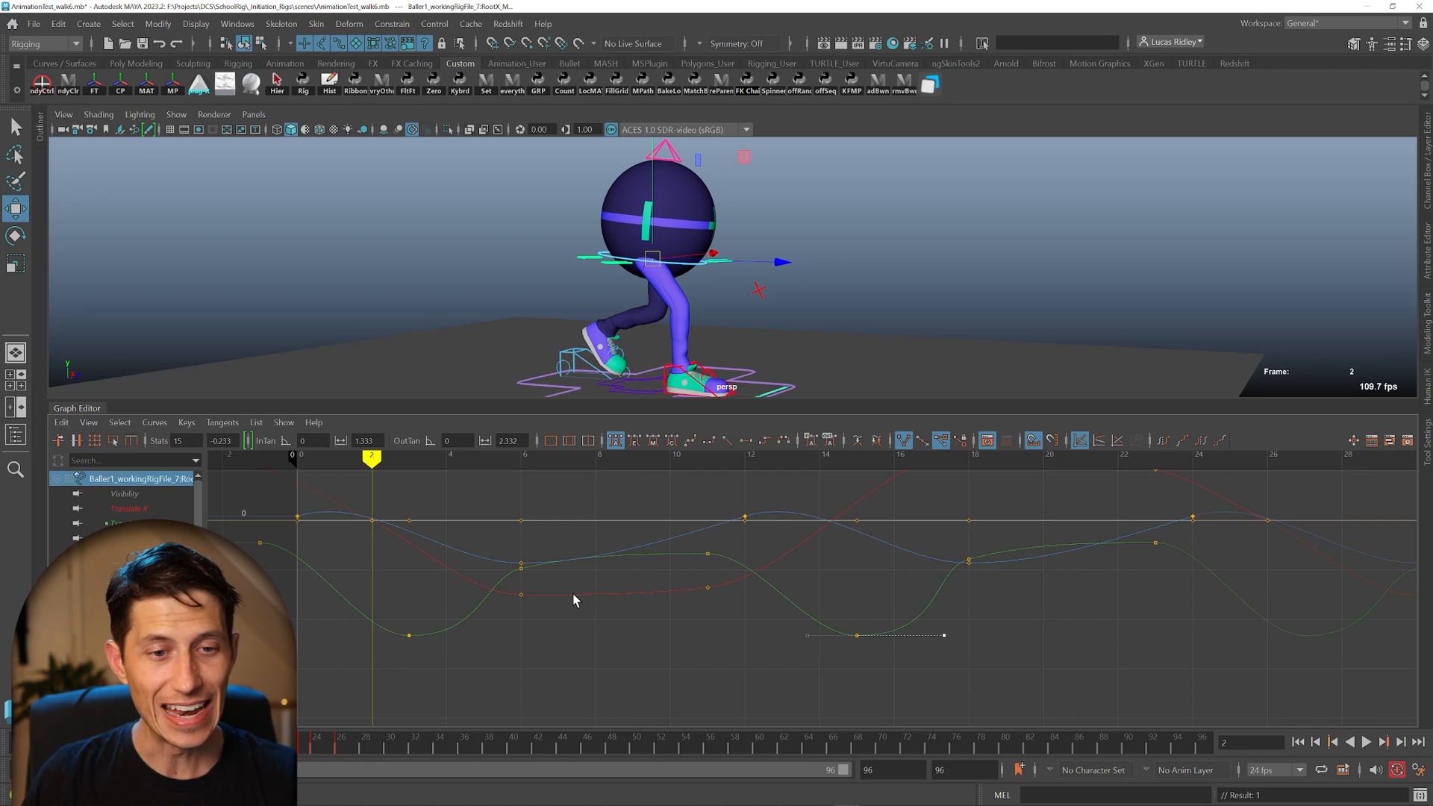
mouse_move(533, 596)
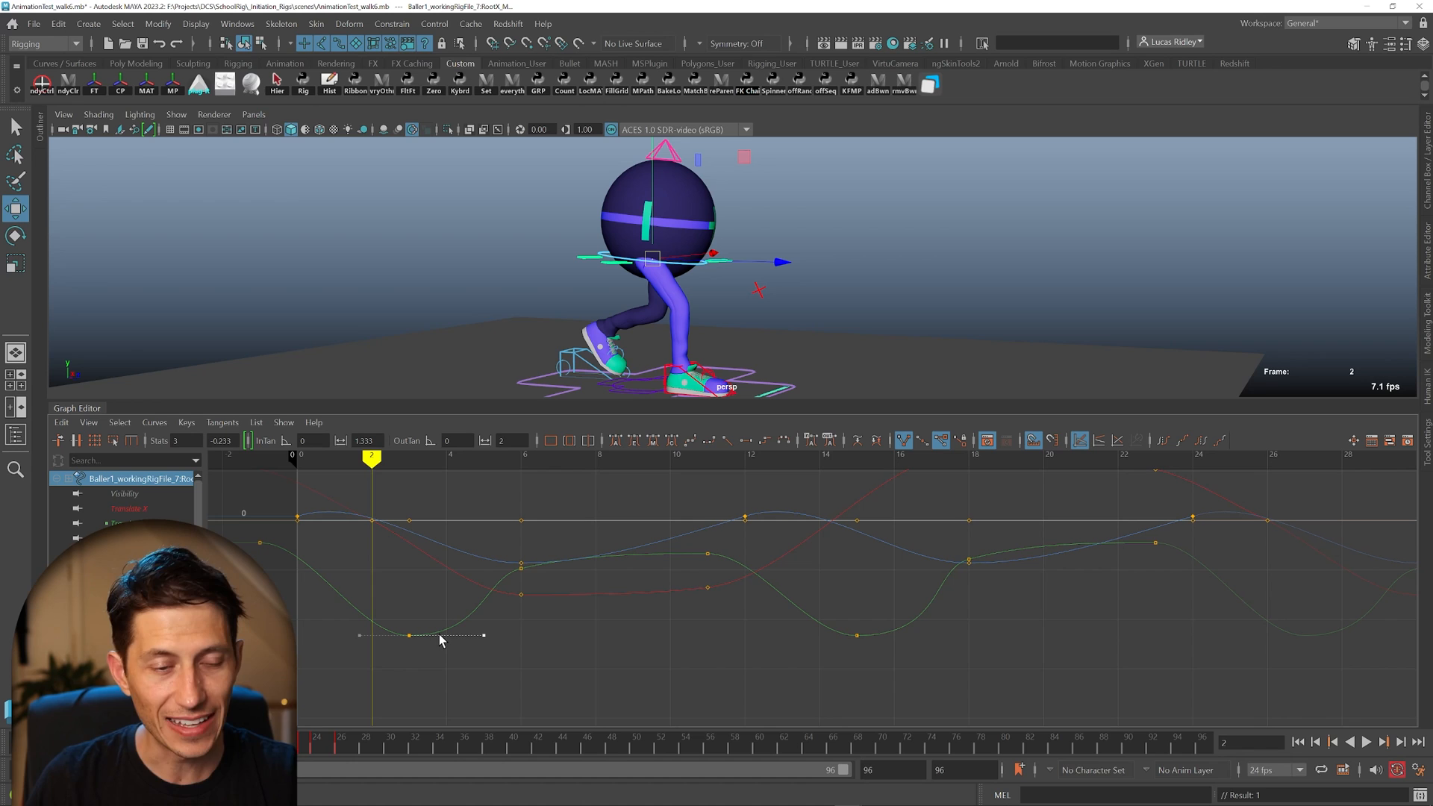
mouse_move(883, 618)
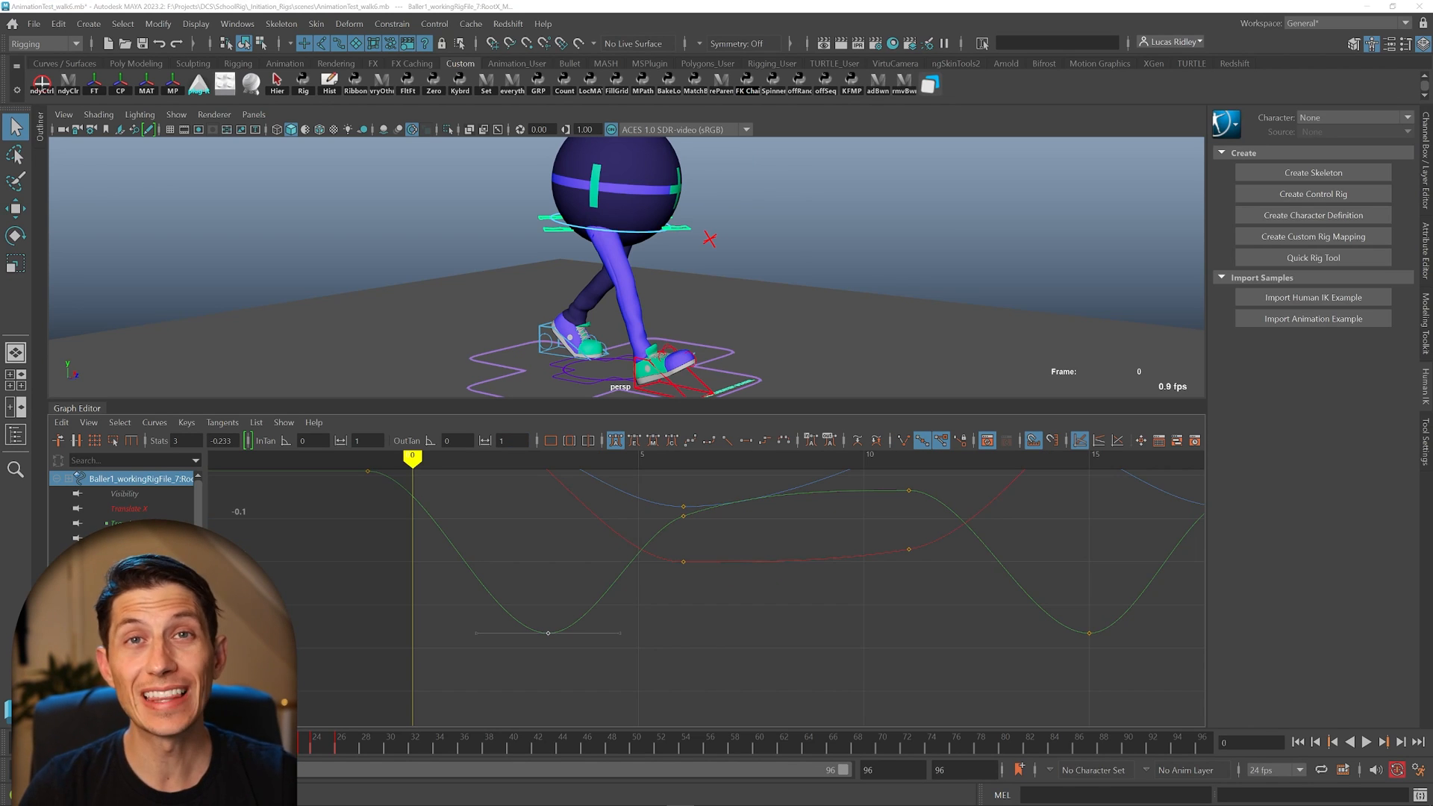
Set the green low key's InTan angle to 50
left_click(313, 441)
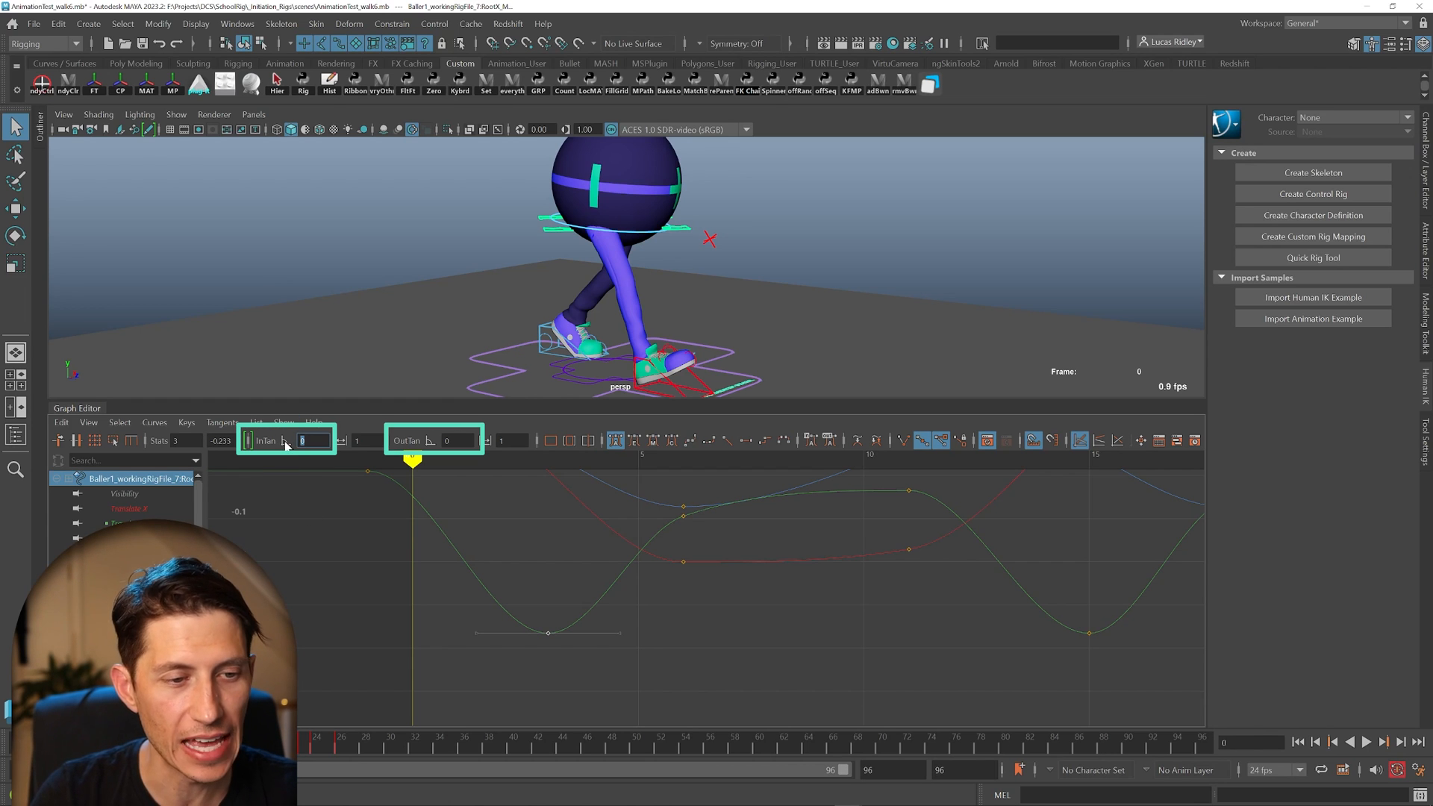
type("50")
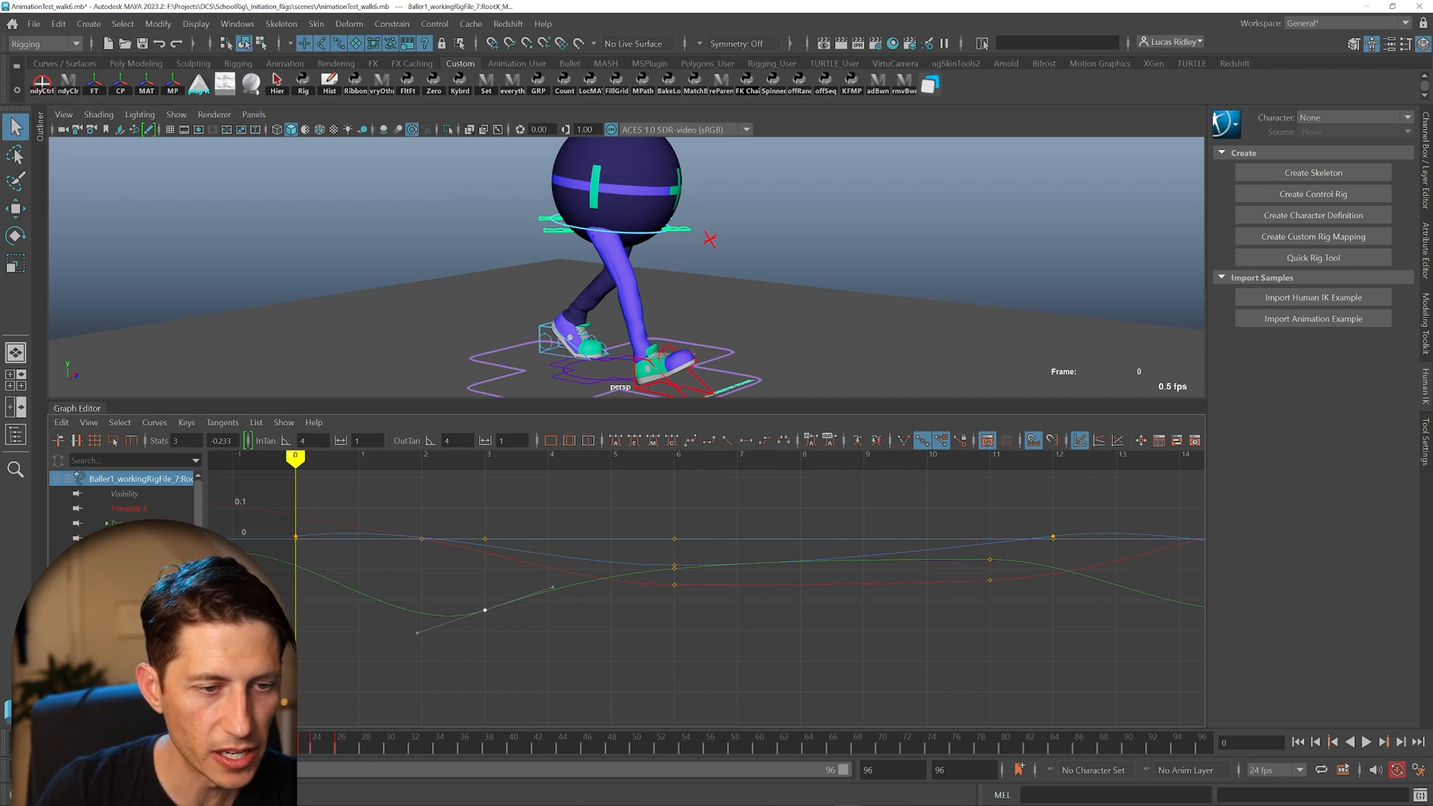
Change the green low key's InTan angle to -2
left_click(310, 440)
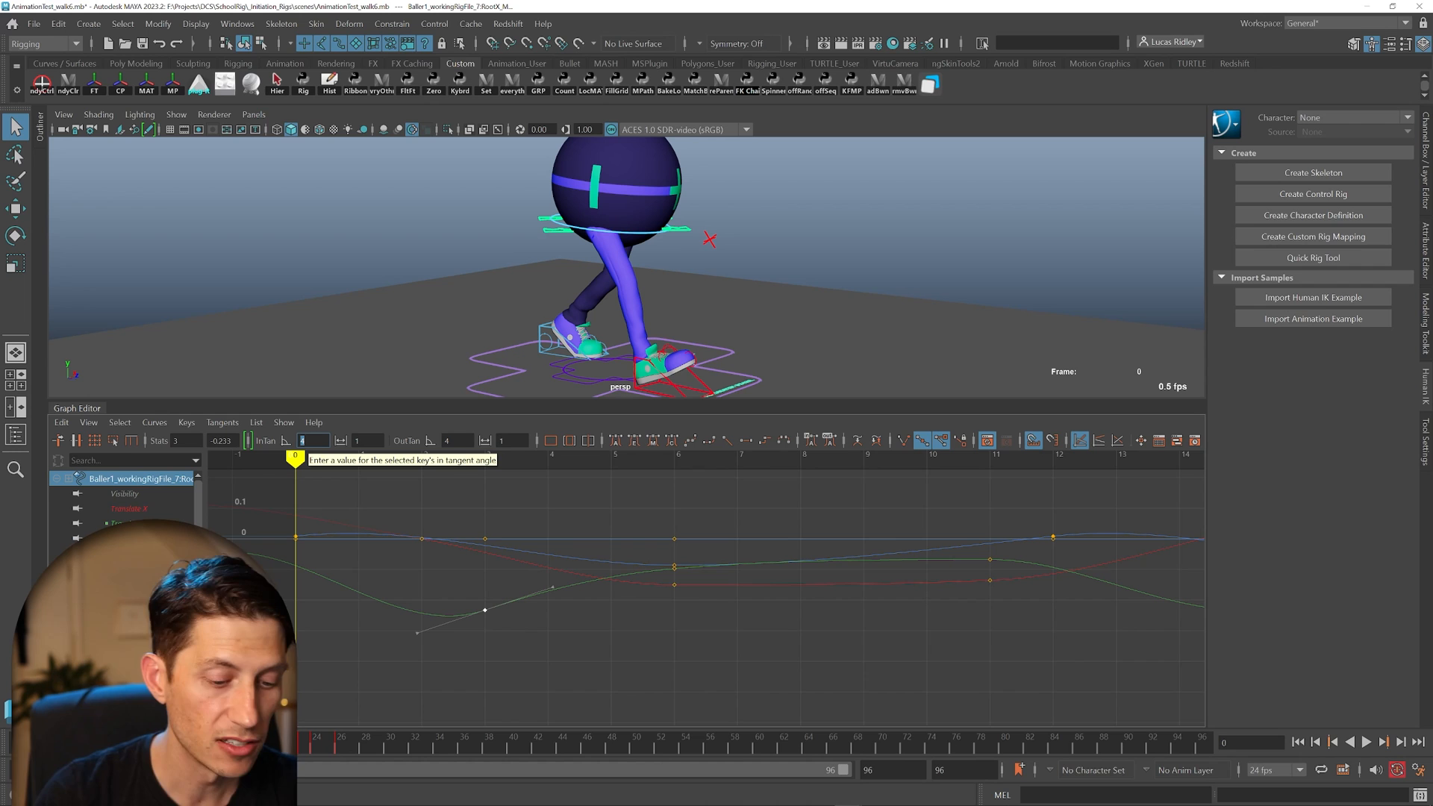
type("-2")
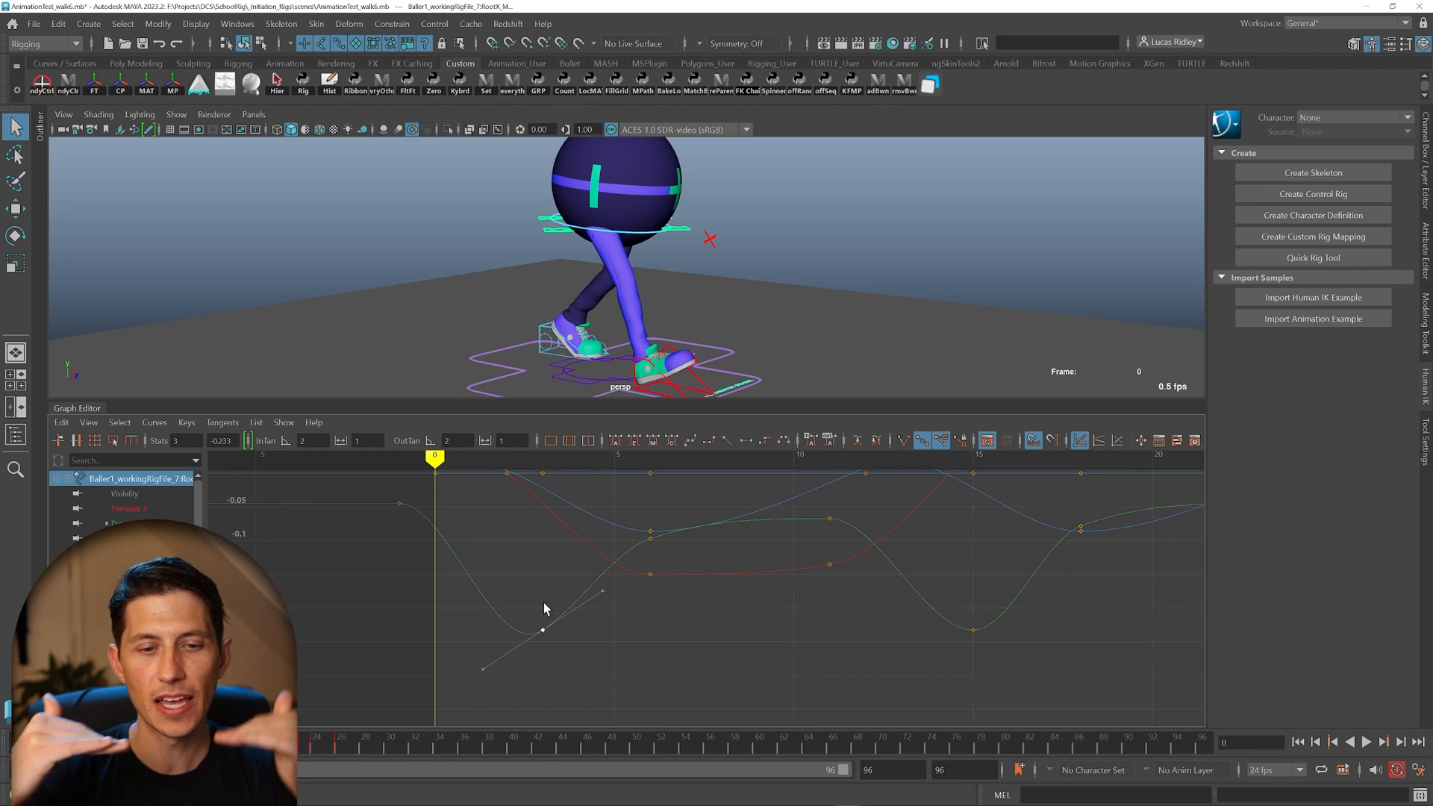
mouse_move(1039, 680)
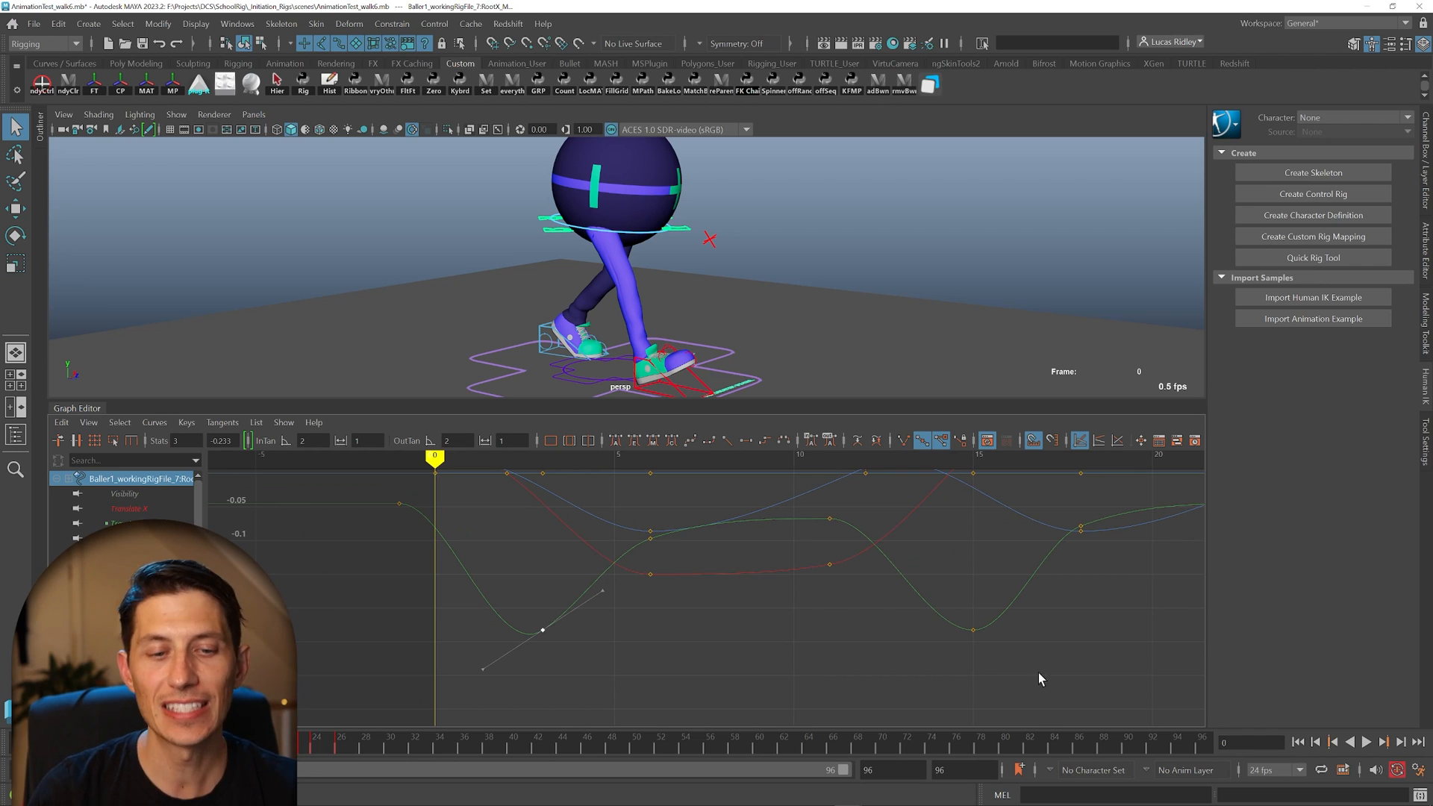